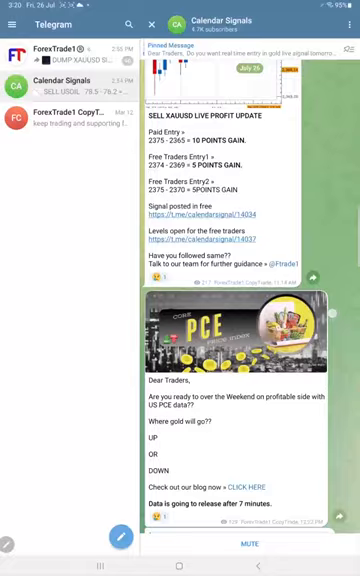
pyautogui.scroll(-3)
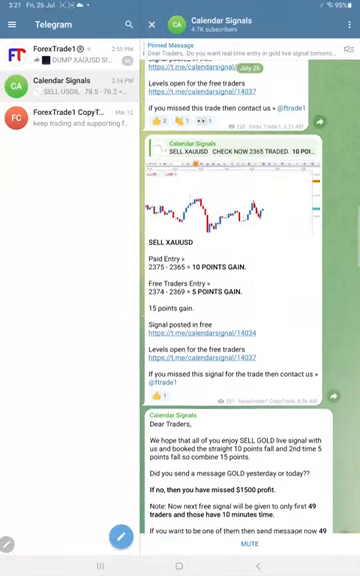
pyautogui.scroll(-3)
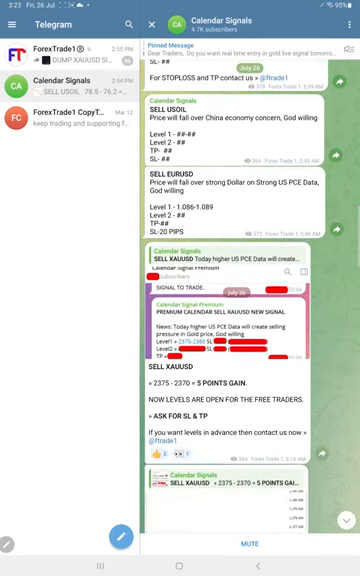
pyautogui.scroll(-3)
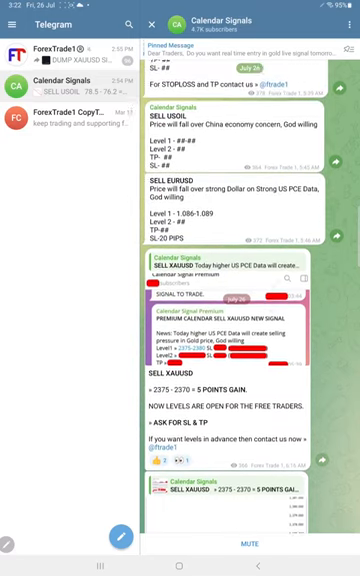
pyautogui.scroll(-3)
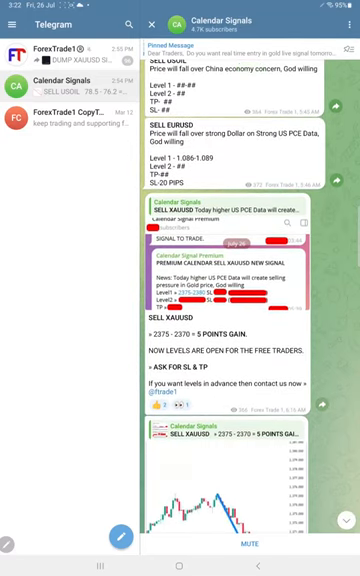
pyautogui.scroll(-3)
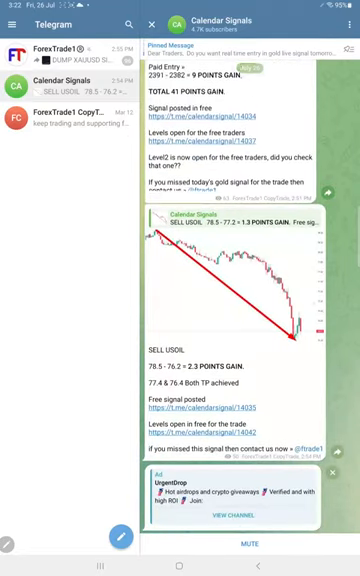
pyautogui.scroll(-3)
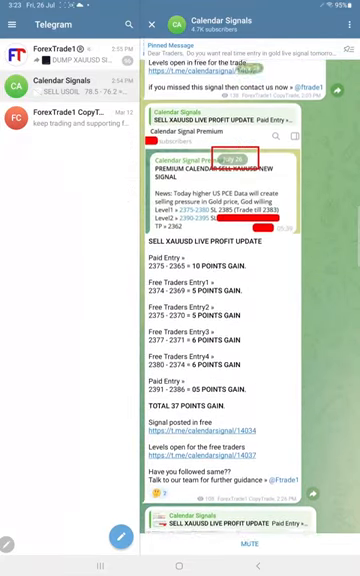
pyautogui.scroll(-3)
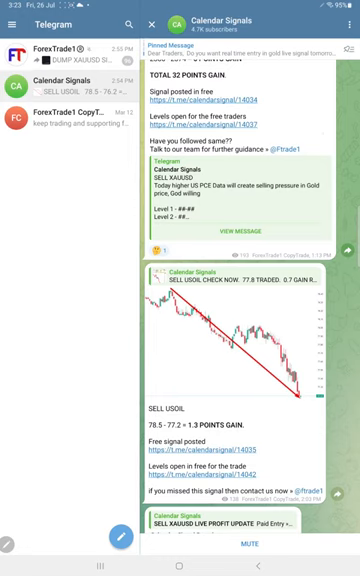
pyautogui.scroll(3)
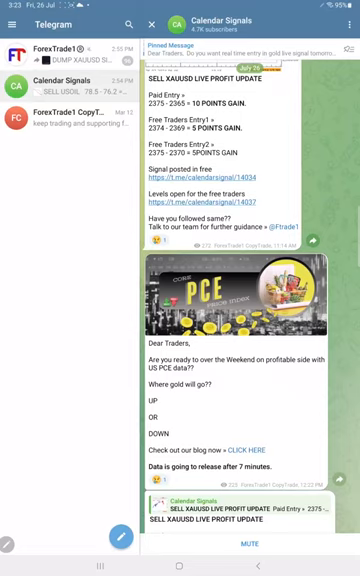
pyautogui.scroll(-3)
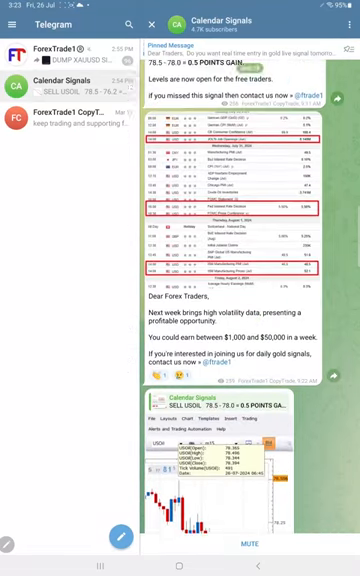
pyautogui.scroll(-3)
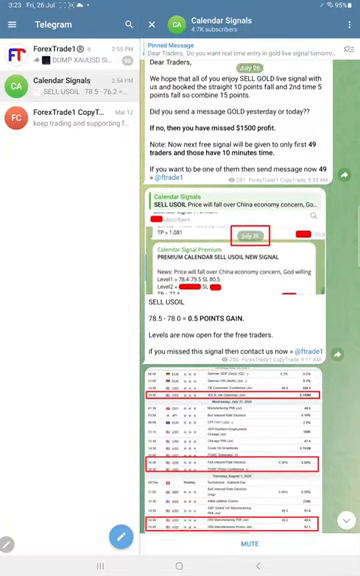
pyautogui.scroll(-3)
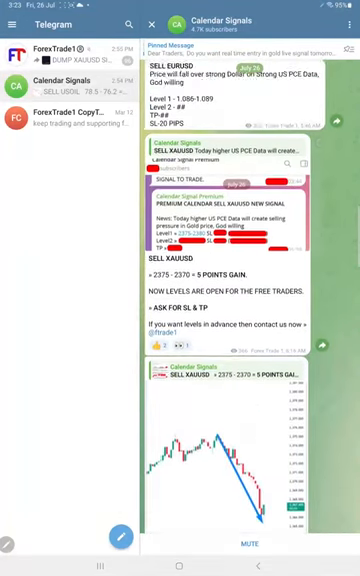
pyautogui.scroll(3)
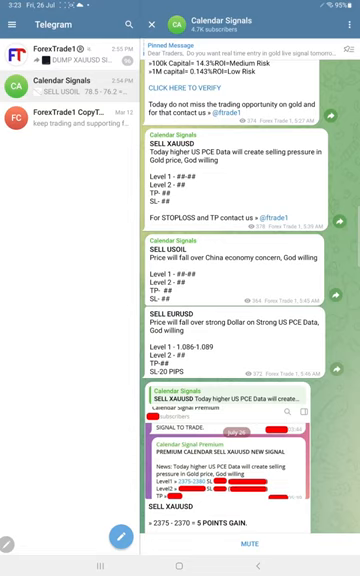